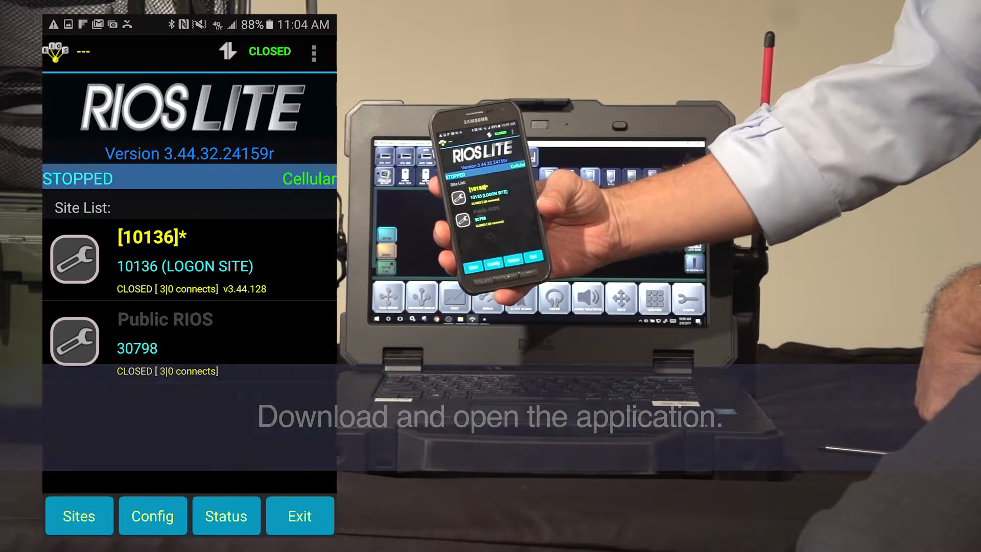
Start a new site entry from the Sites options on the RIOS Lite home screen.
{"action": "left_click", "coordinate": [79, 515]}
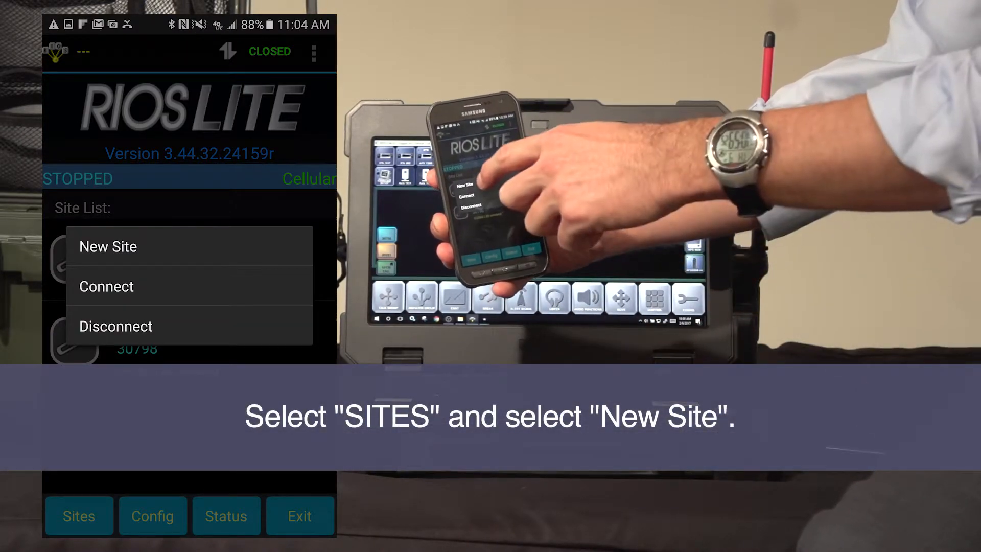
{"action": "left_click", "coordinate": [108, 245]}
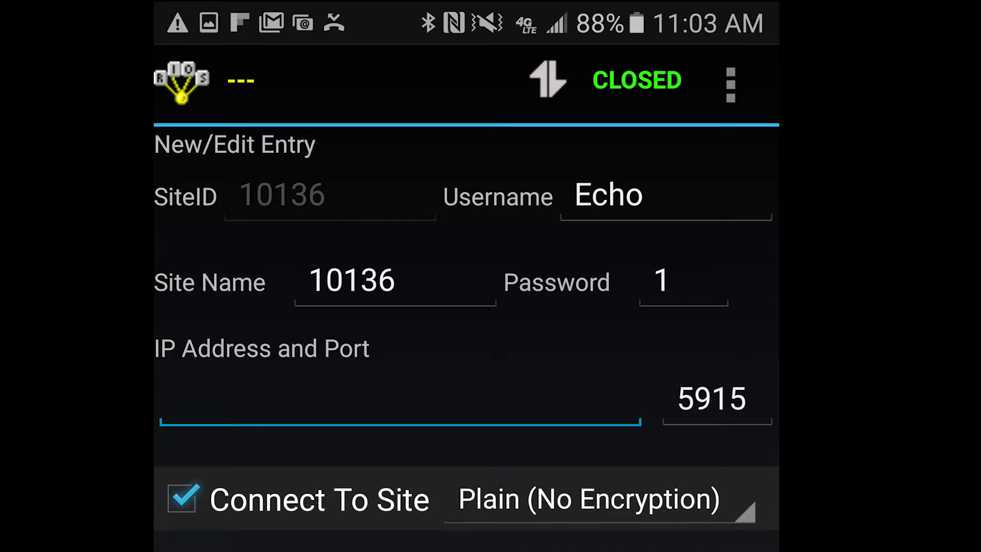
Enter server address 166.143.8.72 for the new Echo logon site 10136.
{"action": "type", "text": "166.143.8.72"}
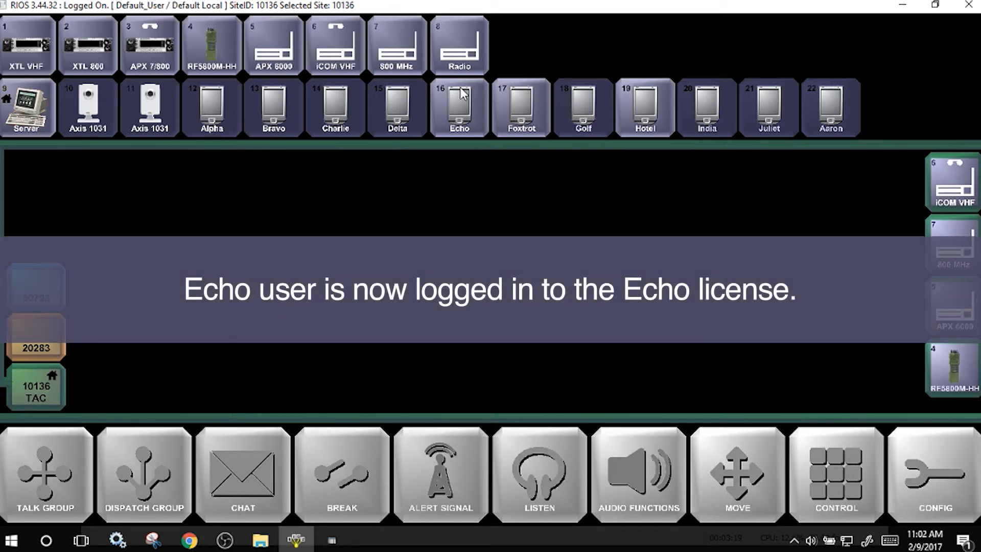
Check that the Echo tile in the RIOS console shows the user logged in.
{"action": "left_click", "coordinate": [459, 107]}
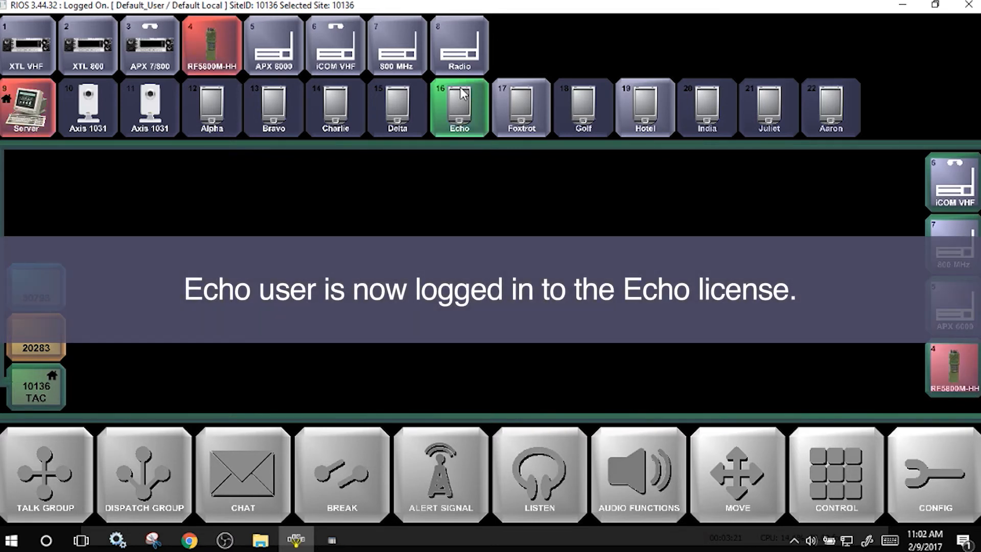